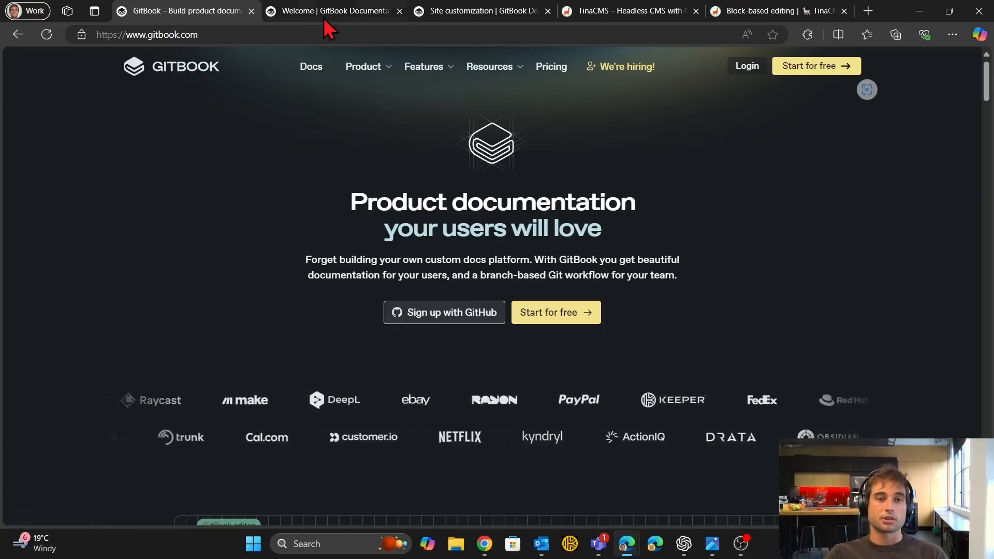
# Switch to the 'Welcome | GitBook Documentation' tab to view the docs site's Welcome page
pyautogui.click(330, 11)
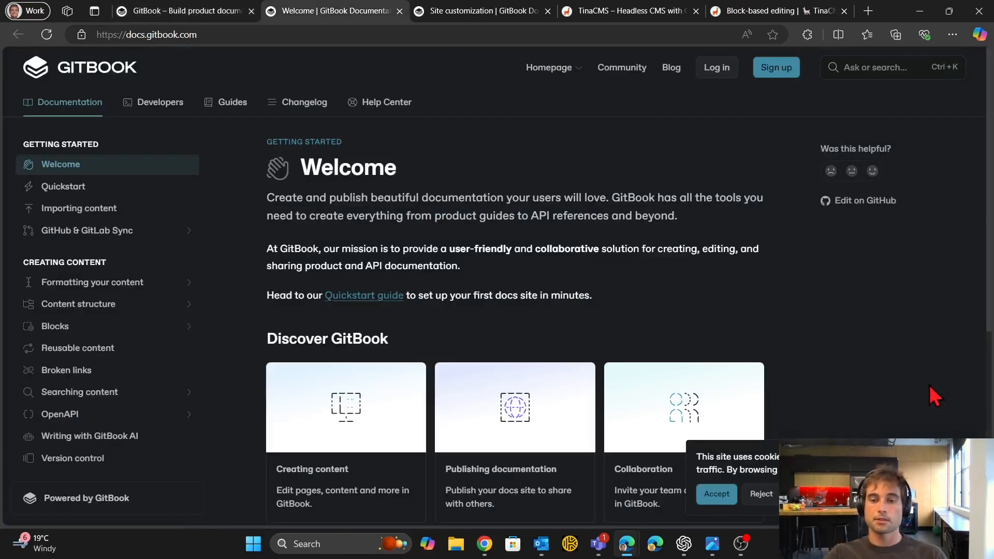
pyautogui.click(716, 493)
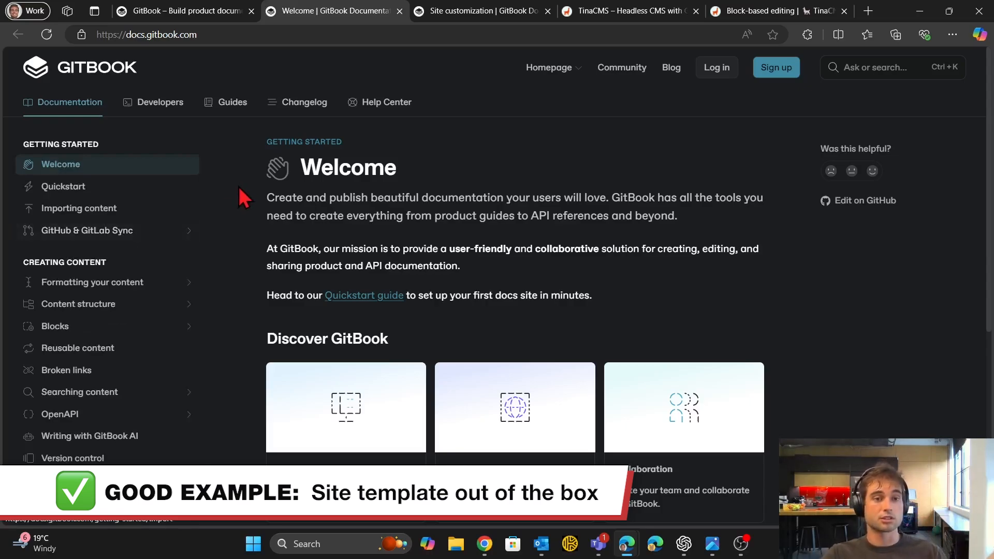
# Read GitBook's Themes options, where Bold, Contrast and Custom require paid plans
pyautogui.click(478, 11)
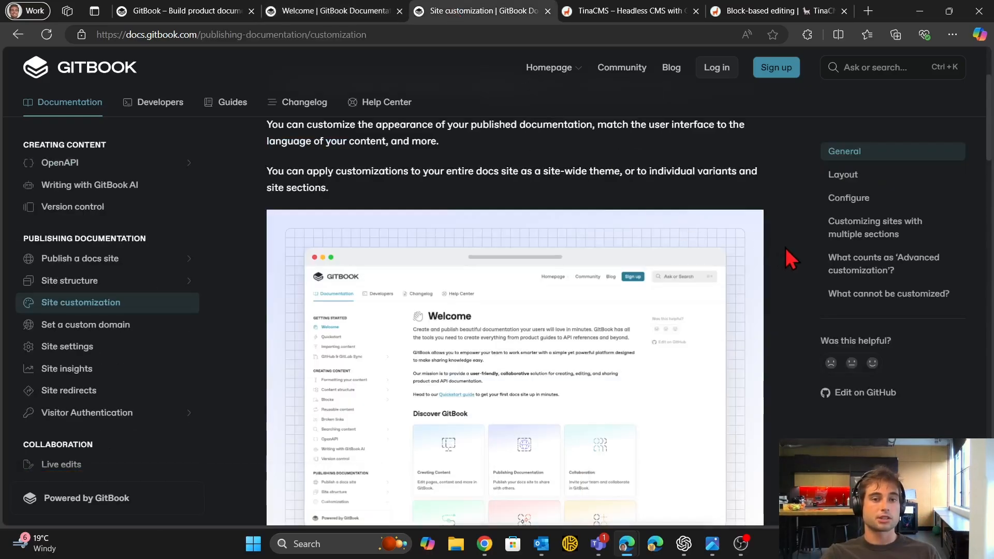
pyautogui.scroll(3)
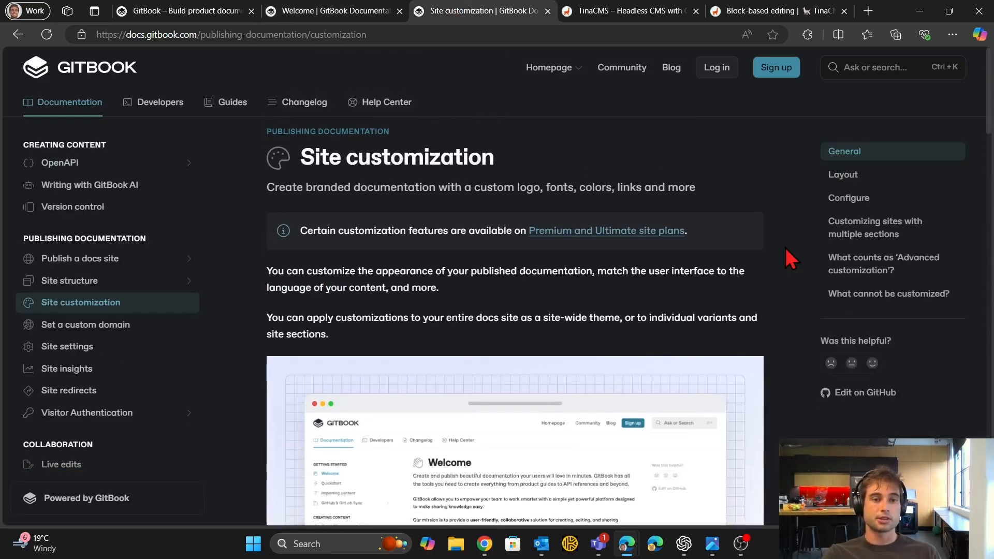
pyautogui.scroll(-3)
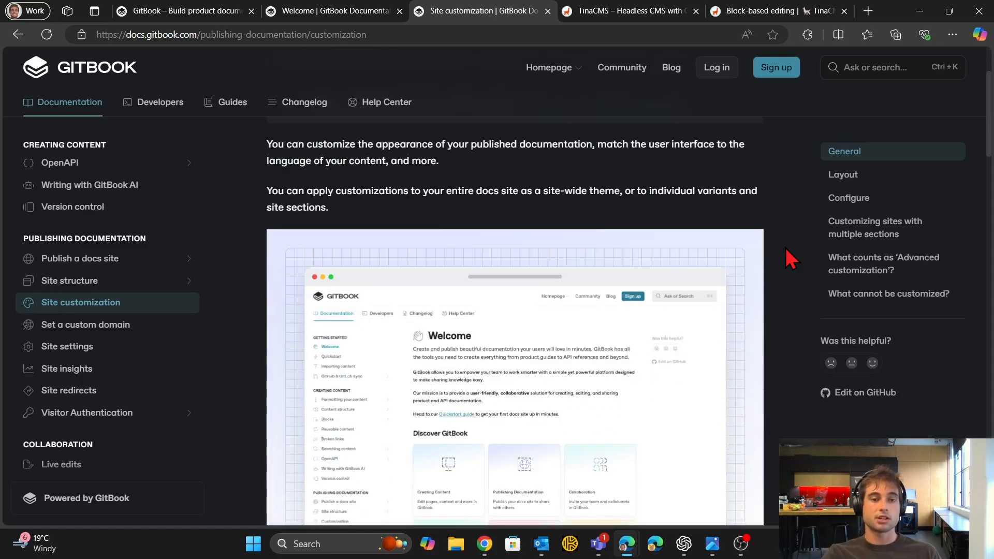
pyautogui.scroll(-3)
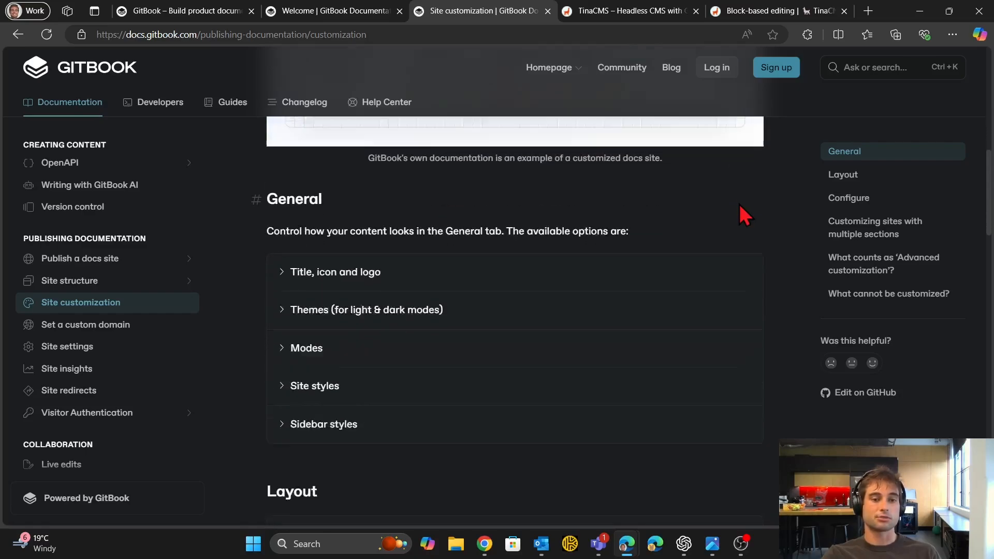
pyautogui.scroll(-3)
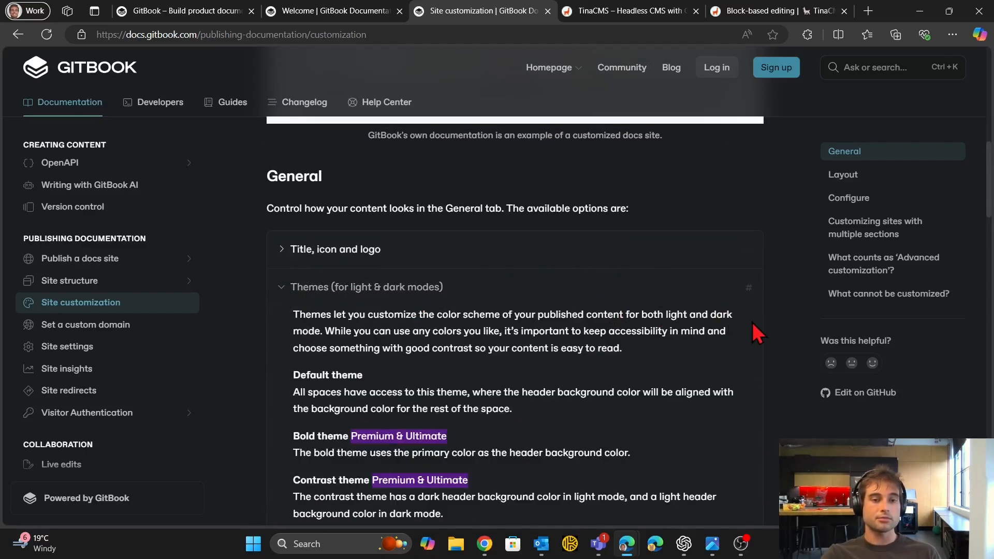
pyautogui.scroll(-3)
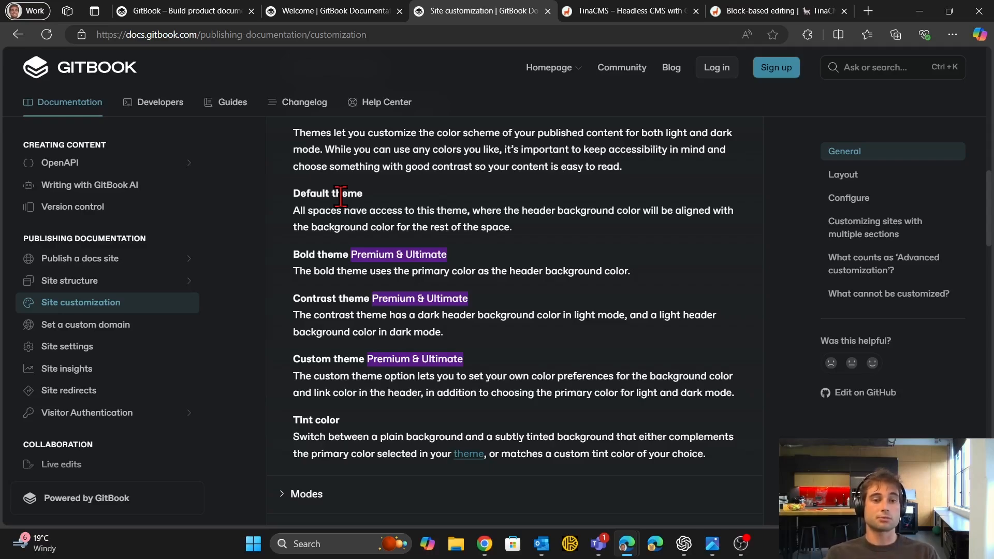
pyautogui.moveTo(310, 259)
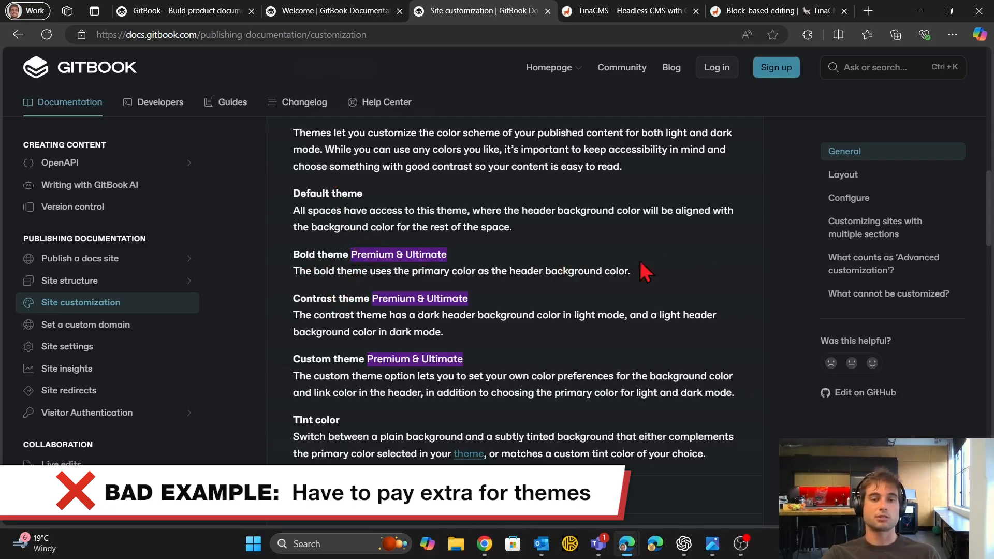
pyautogui.scroll(-3)
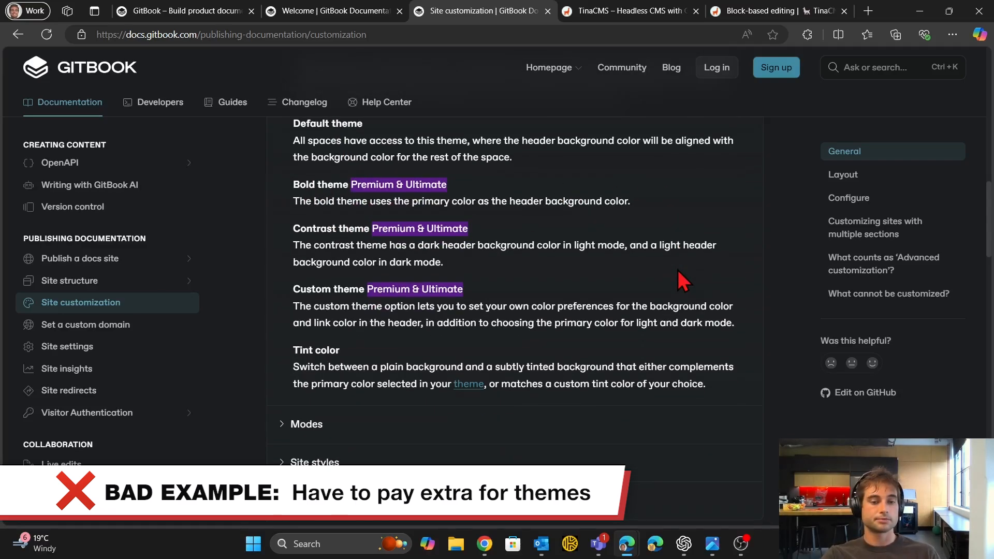
# Browse the TinaCMS homepage's Visual Editing, Open Source and Build with Blocks features
pyautogui.click(624, 11)
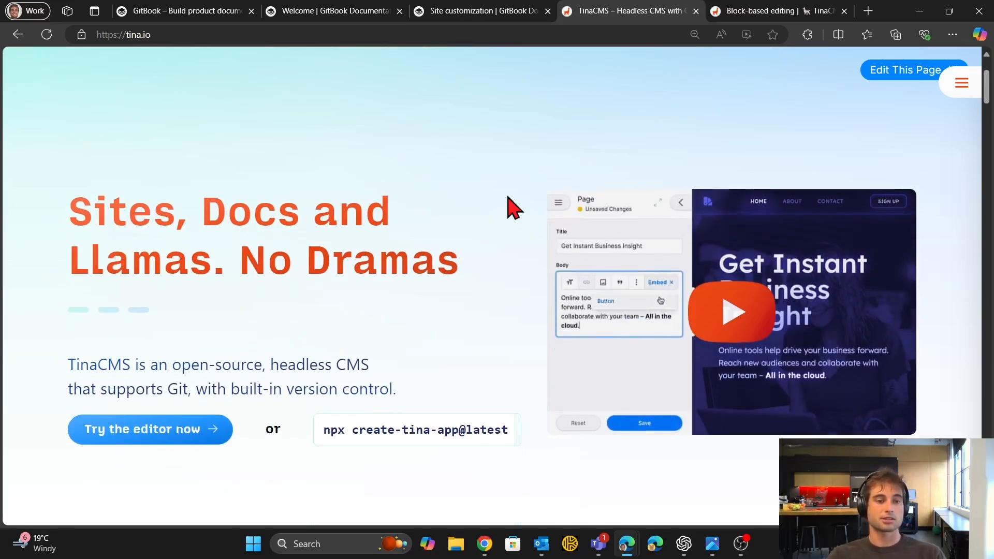
pyautogui.click(644, 423)
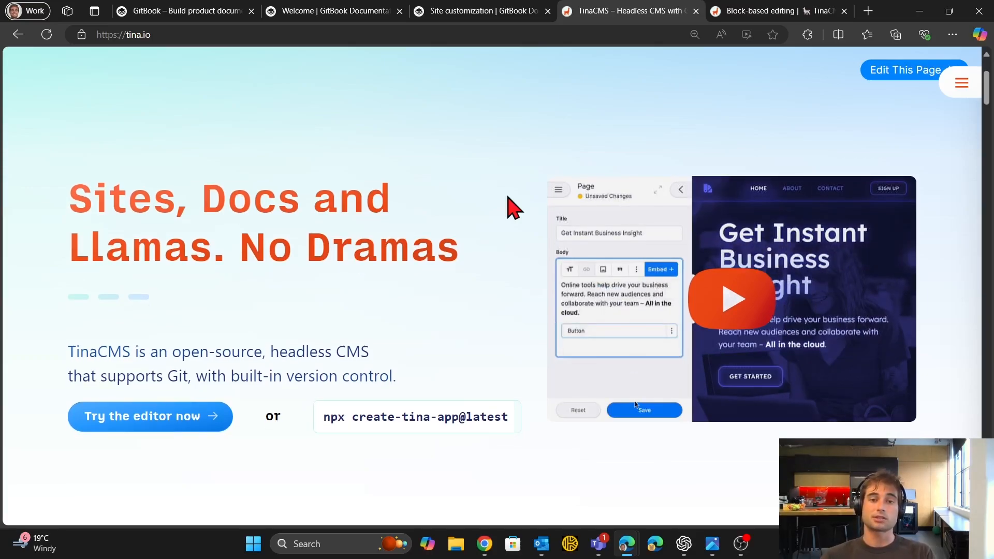
pyautogui.click(644, 409)
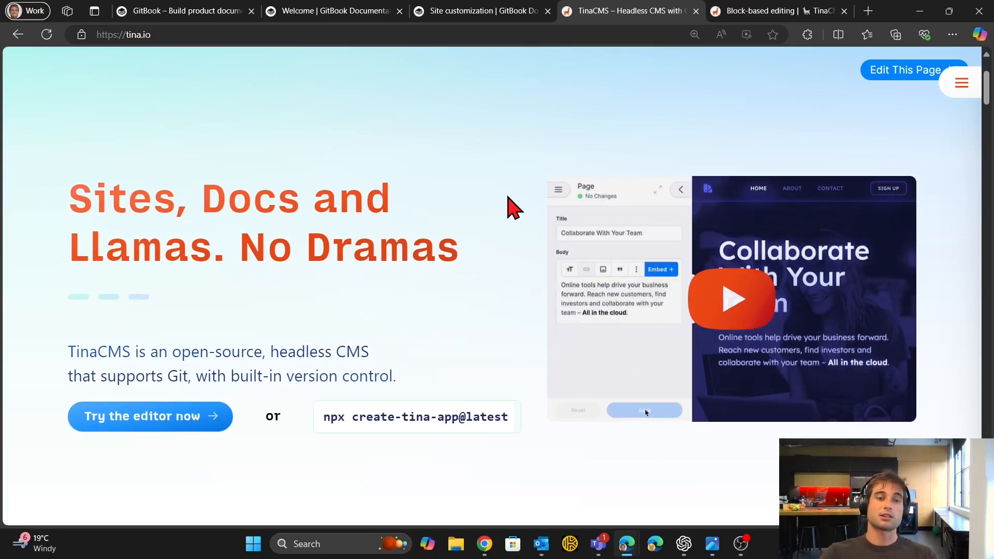
pyautogui.scroll(-3)
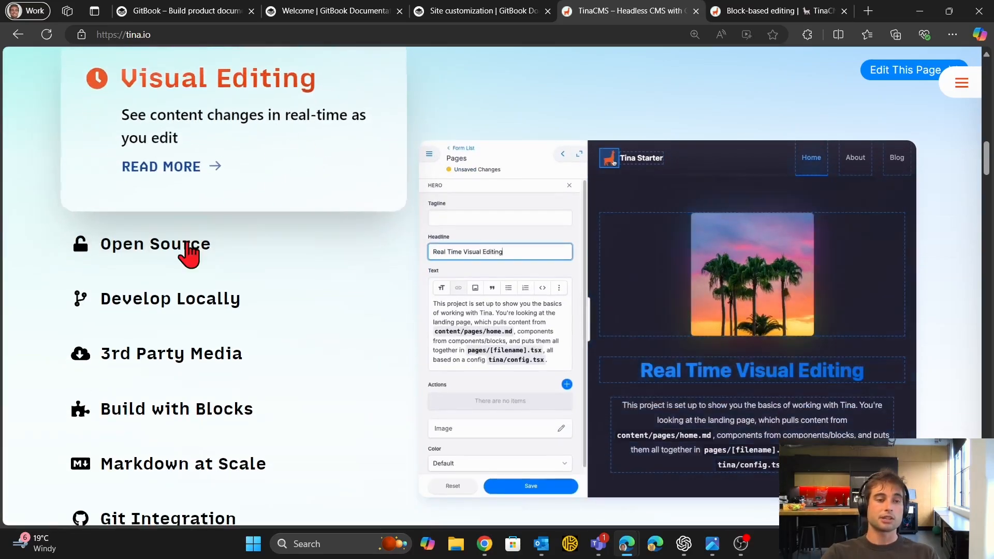
pyautogui.scroll(-3)
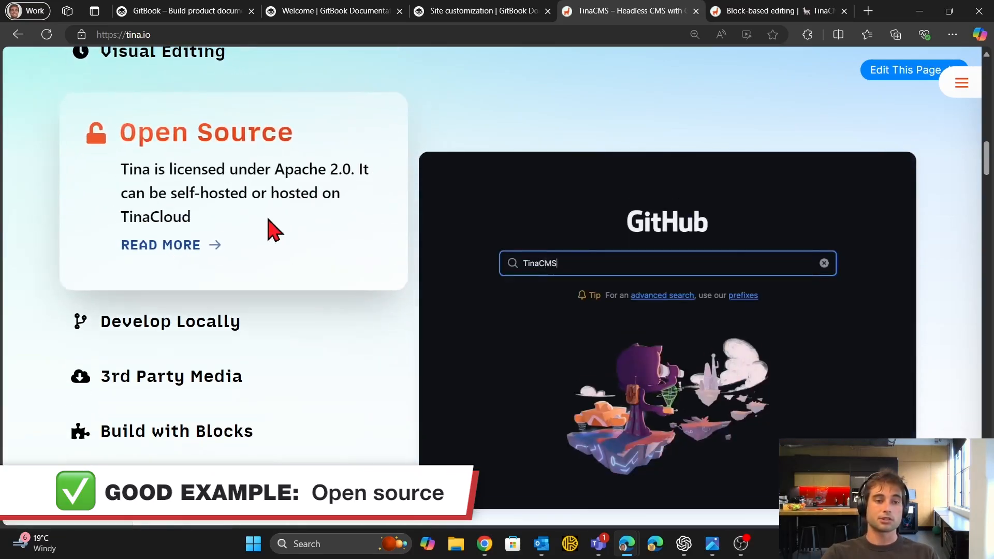
pyautogui.scroll(-3)
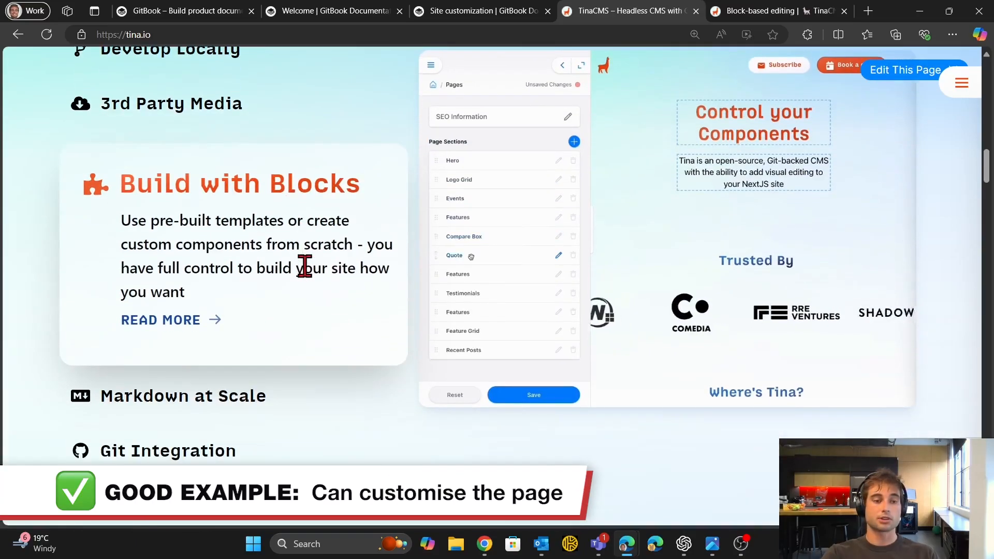
pyautogui.scroll(-3)
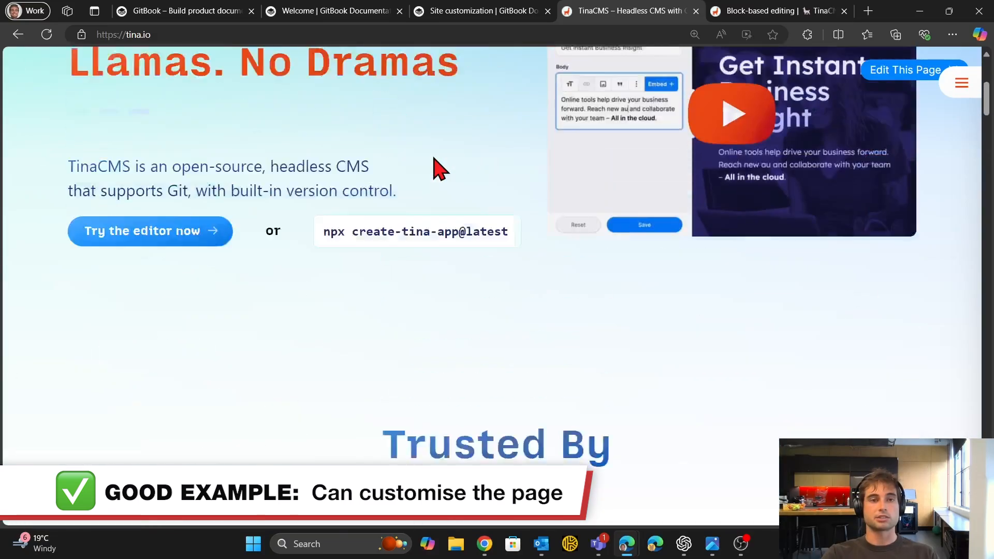
# Read TinaCMS's Block-based editing docs down to the 'Defining our schema' code example
pyautogui.click(760, 11)
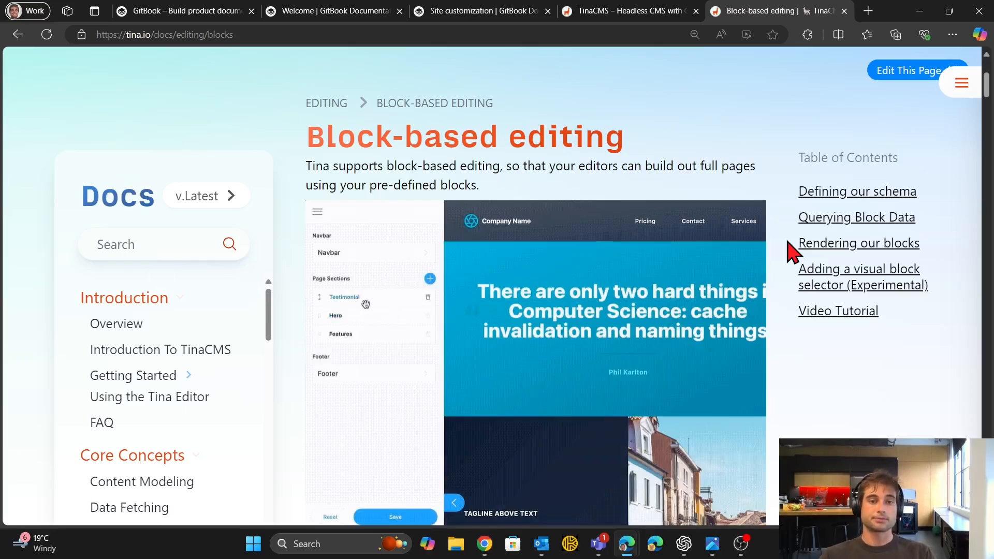
pyautogui.click(342, 297)
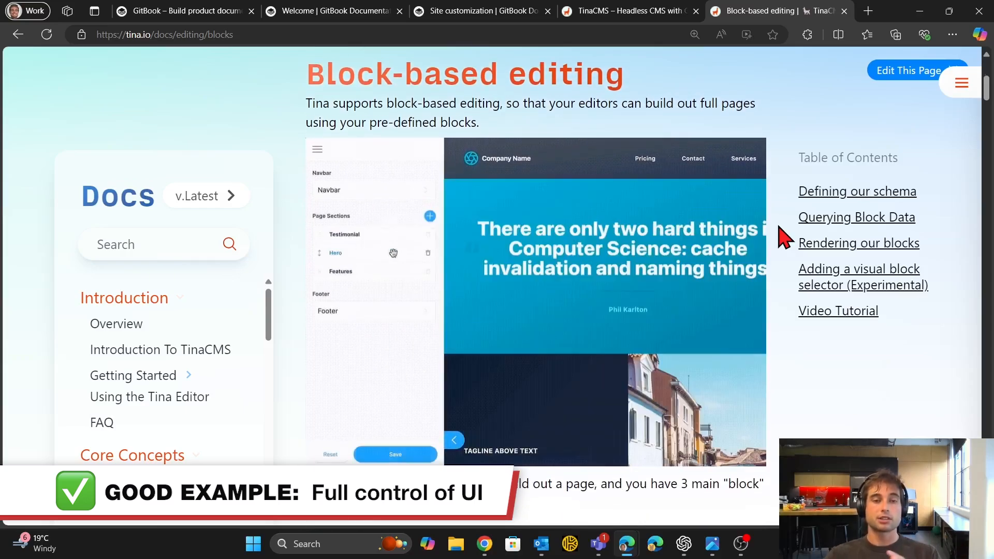
pyautogui.click(342, 234)
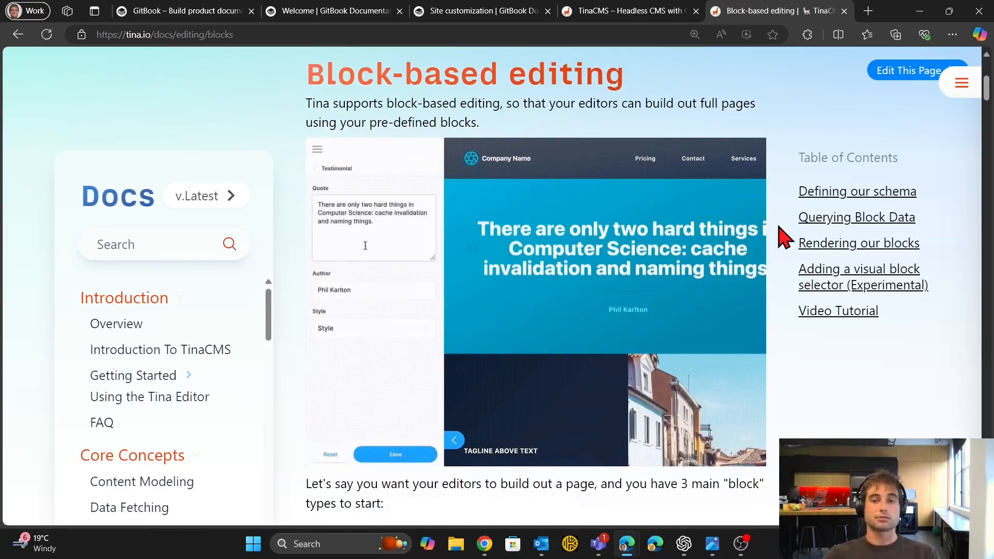
pyautogui.scroll(-3)
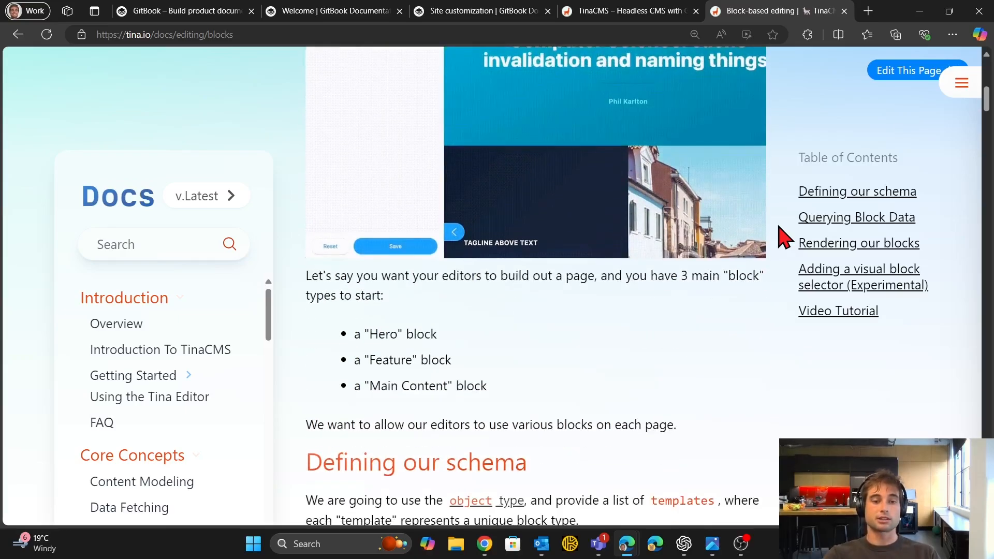
pyautogui.scroll(-3)
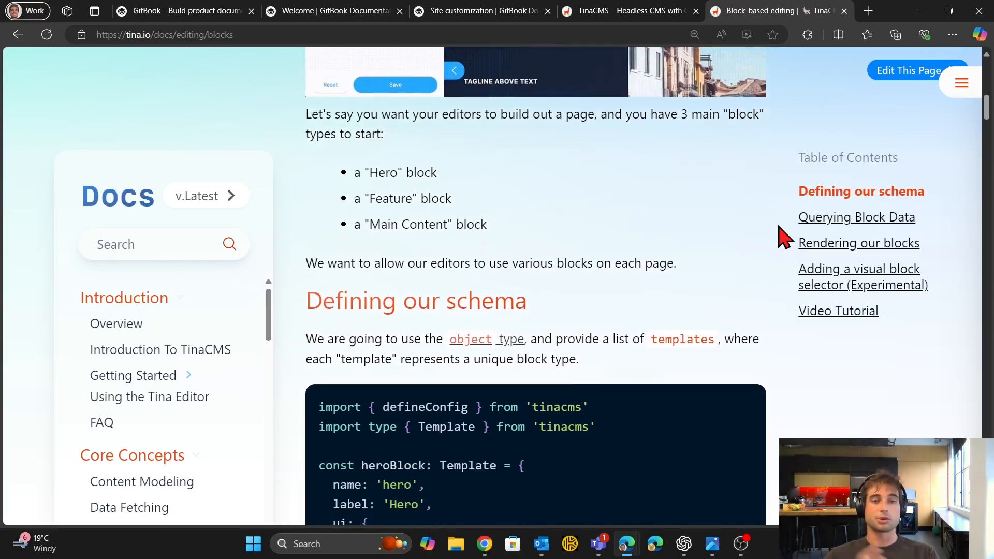
pyautogui.scroll(-3)
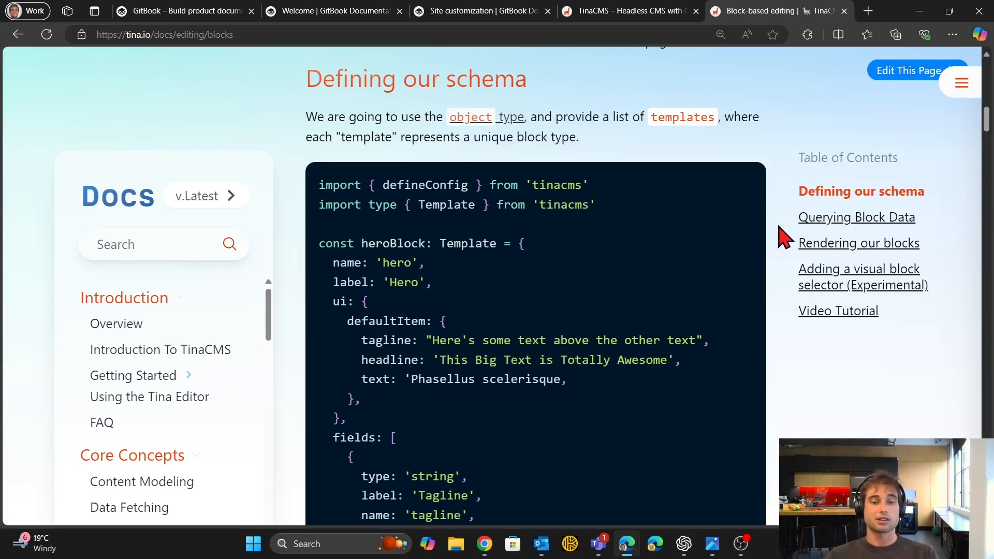
pyautogui.scroll(-3)
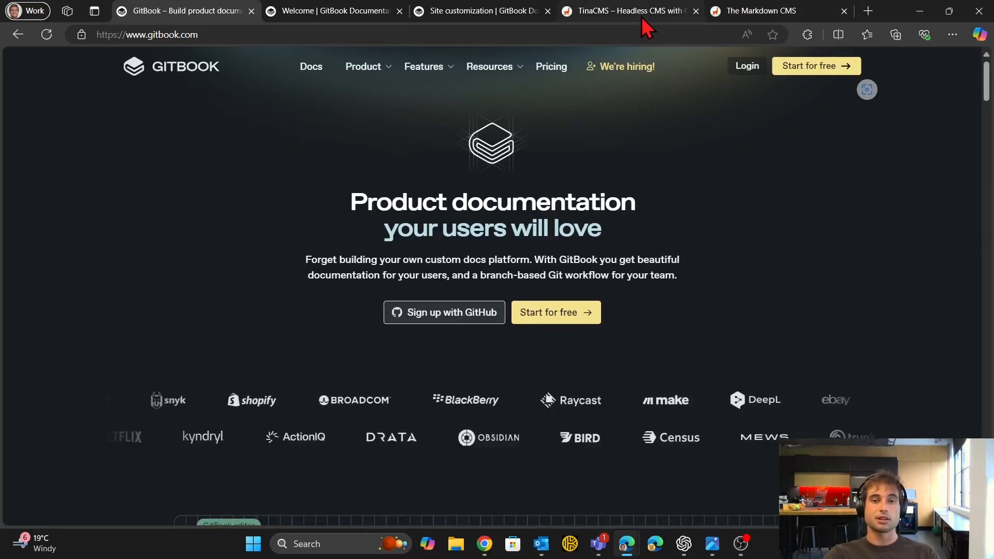
# Return to the TinaCMS homepage and type 'usiness Insight' into its live editor demo
pyautogui.click(628, 11)
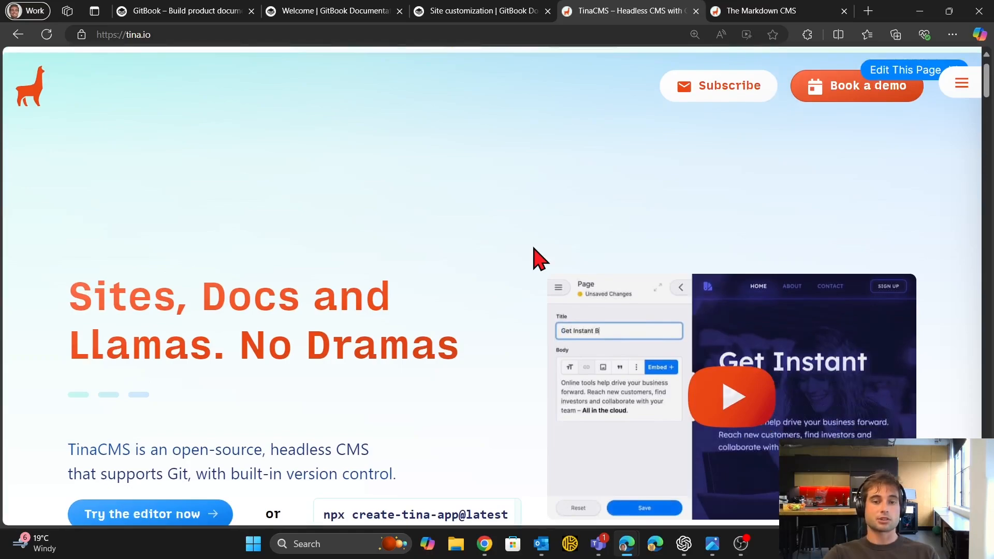
pyautogui.write('usiness Insight')
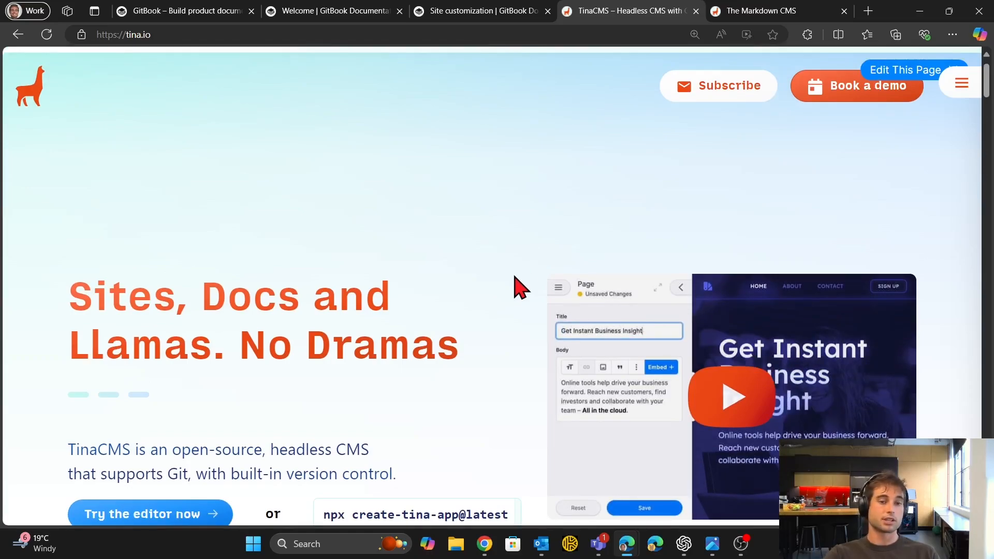